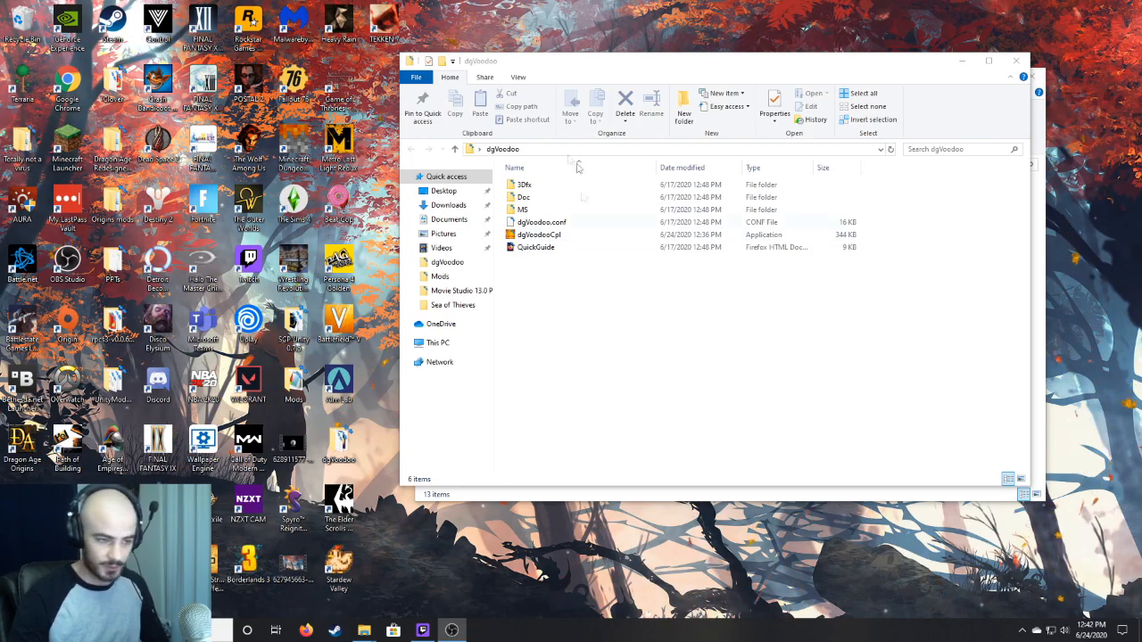
Step: Open the Reach game folder under MDickie, briefly entering Photo Album and returning to Reach
click(539, 236)
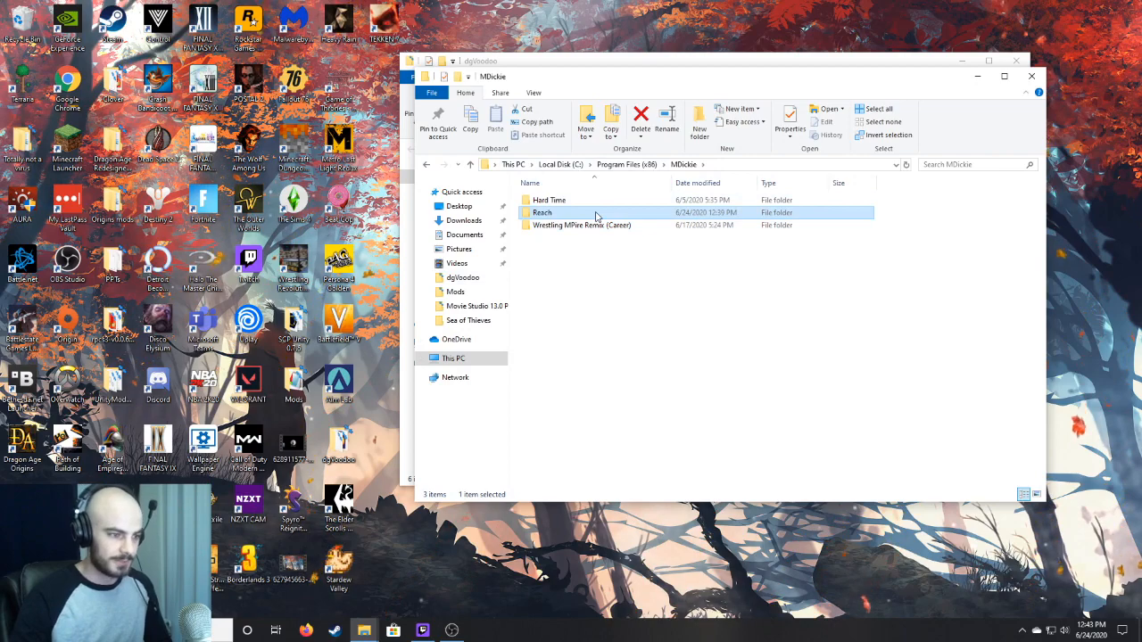
double_click(542, 212)
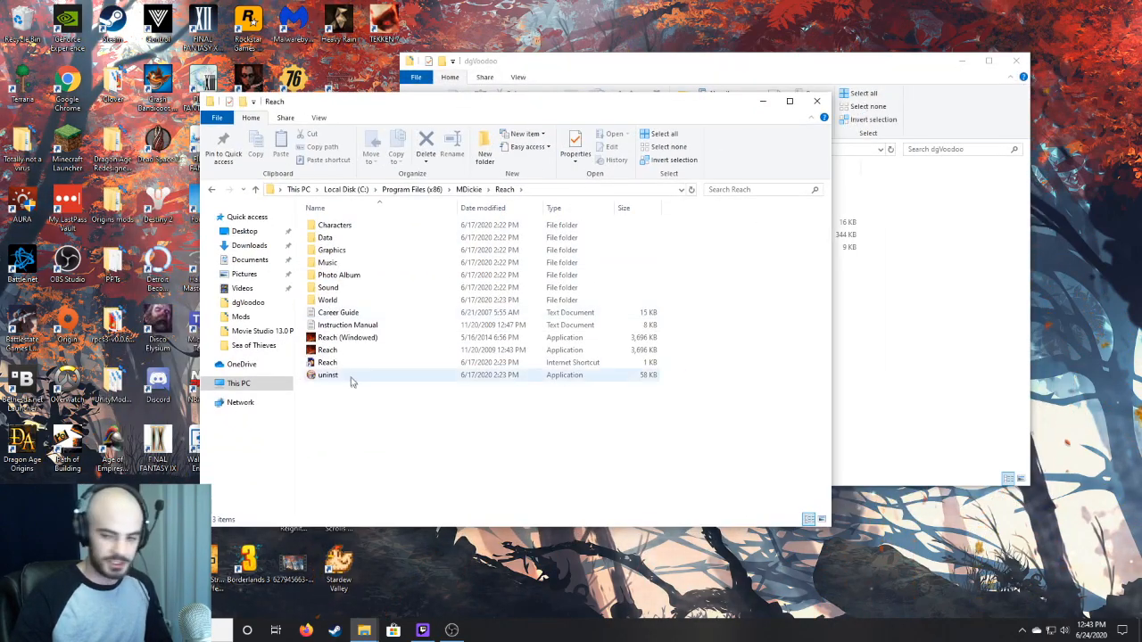
double_click(339, 274)
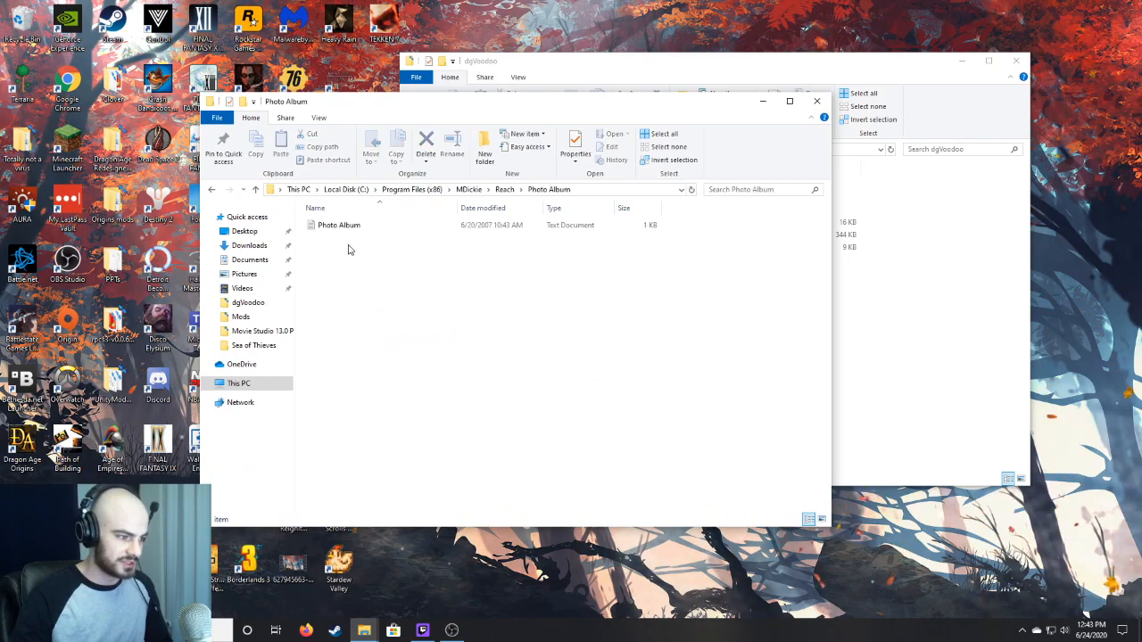
click(210, 189)
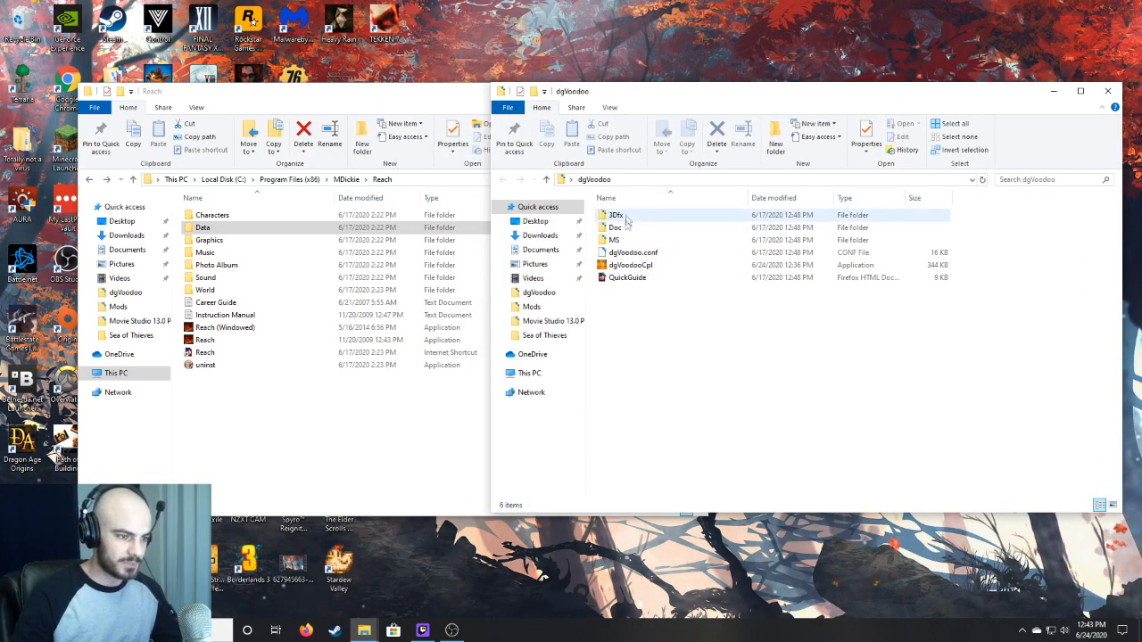
Step: Copy Glide.dll, Glide2x.dll and Glide3x.dll from dgVoodoo\3Dfx\x86 into the Reach folder, granting administrator permission
click(632, 264)
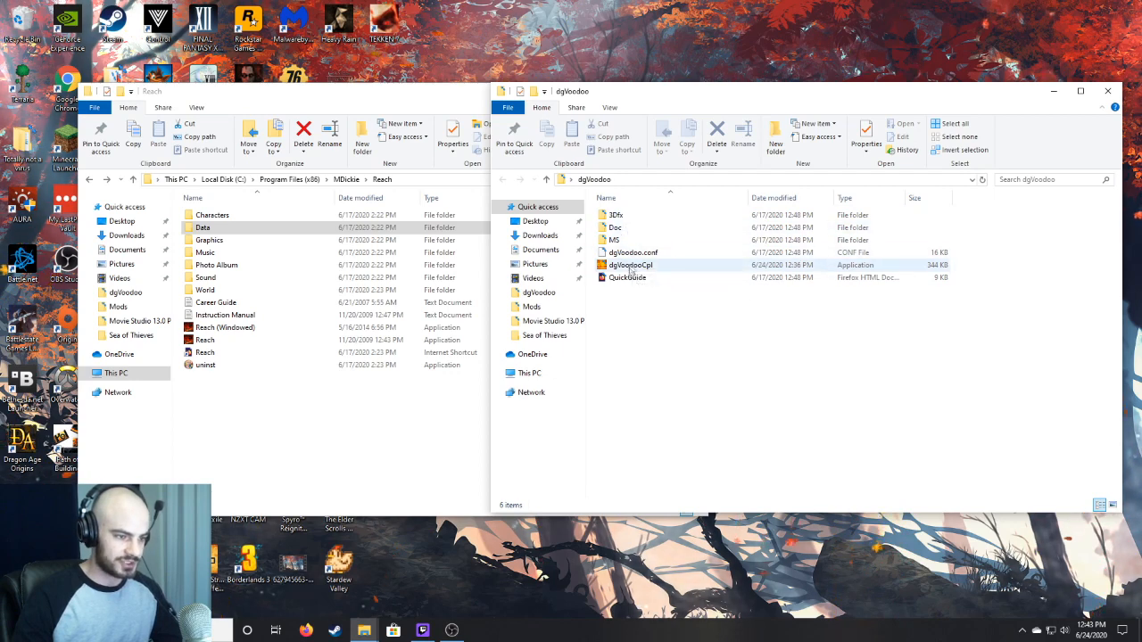
double_click(615, 215)
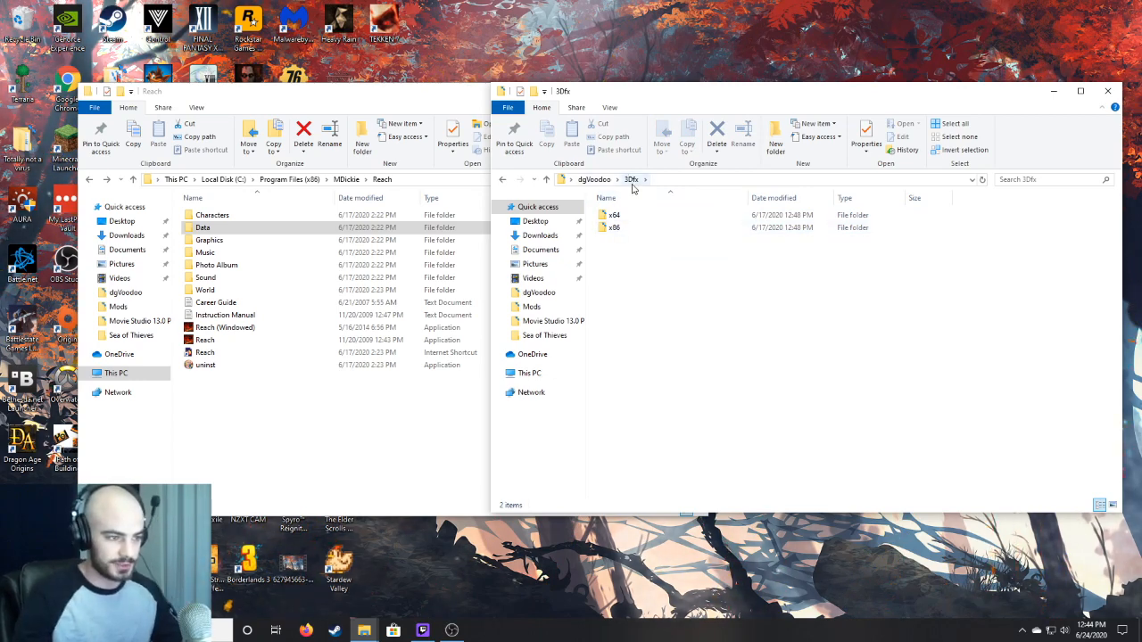
double_click(614, 226)
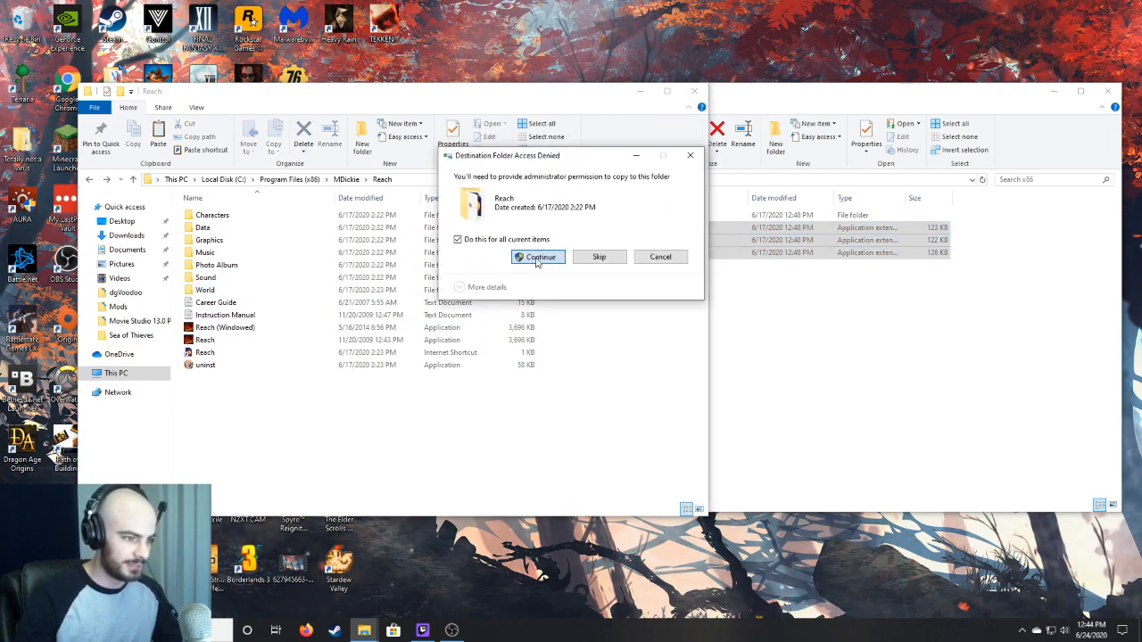
click(537, 257)
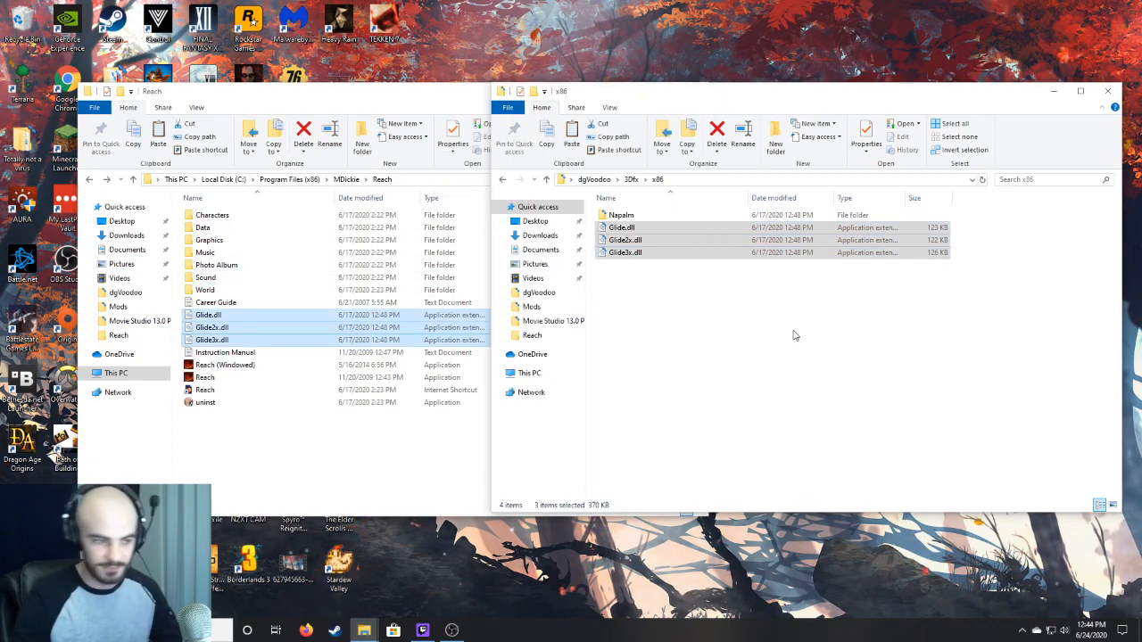
click(546, 178)
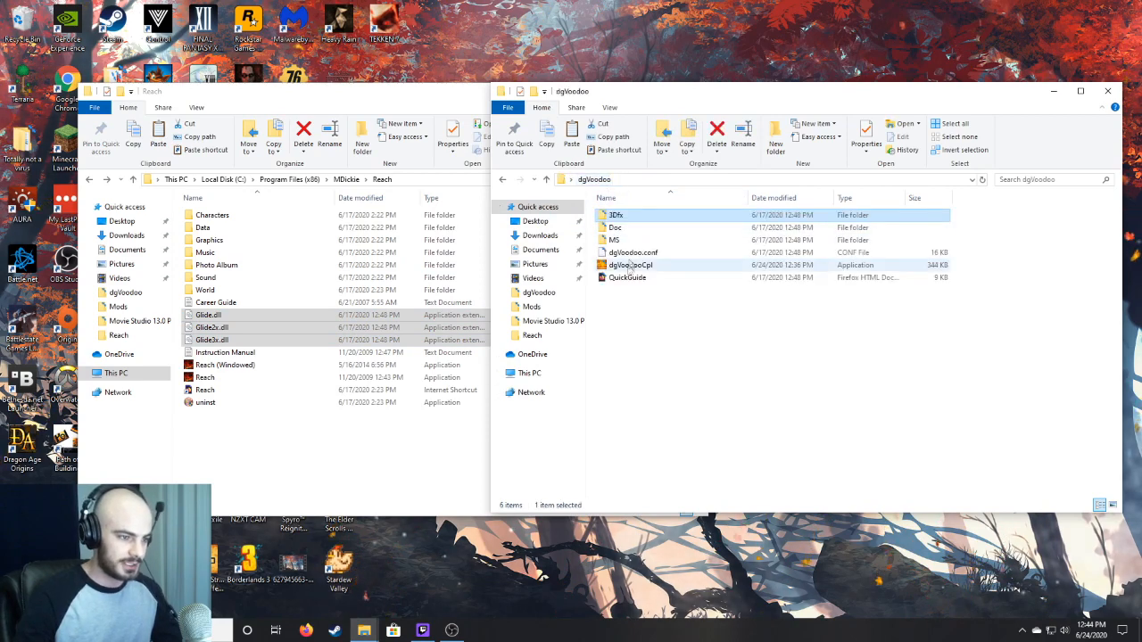
Step: Copy D3D8.dll, D3D9.dll, D3DImm.dll and DDraw.dll from dgVoodoo\MS\x86 into the Reach folder and close the dgVoodoo window
click(633, 254)
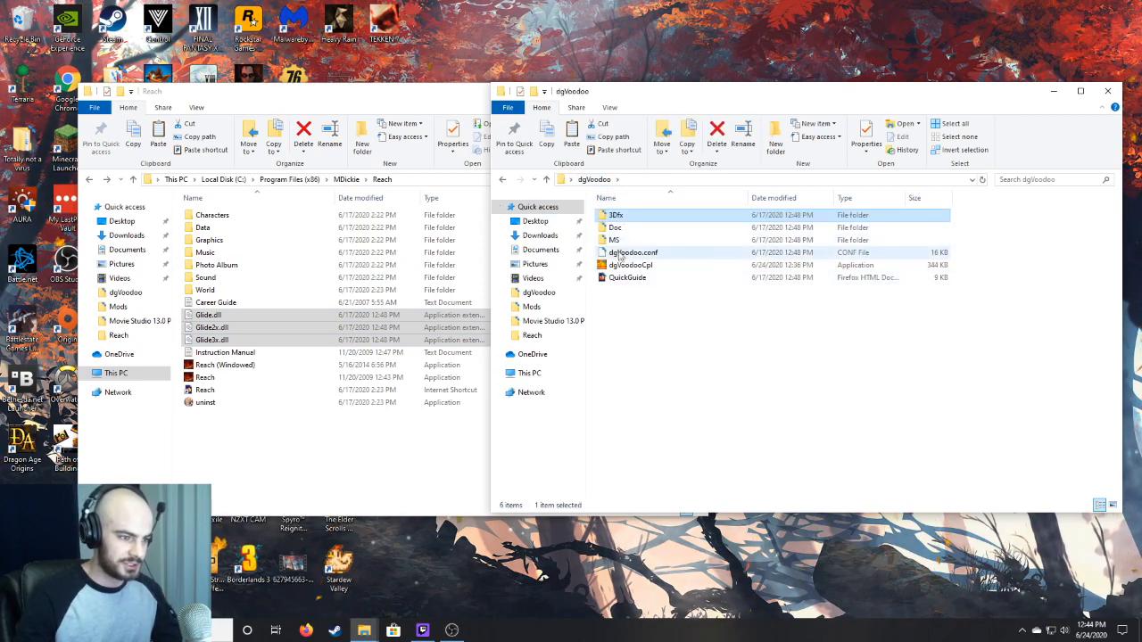
double_click(614, 239)
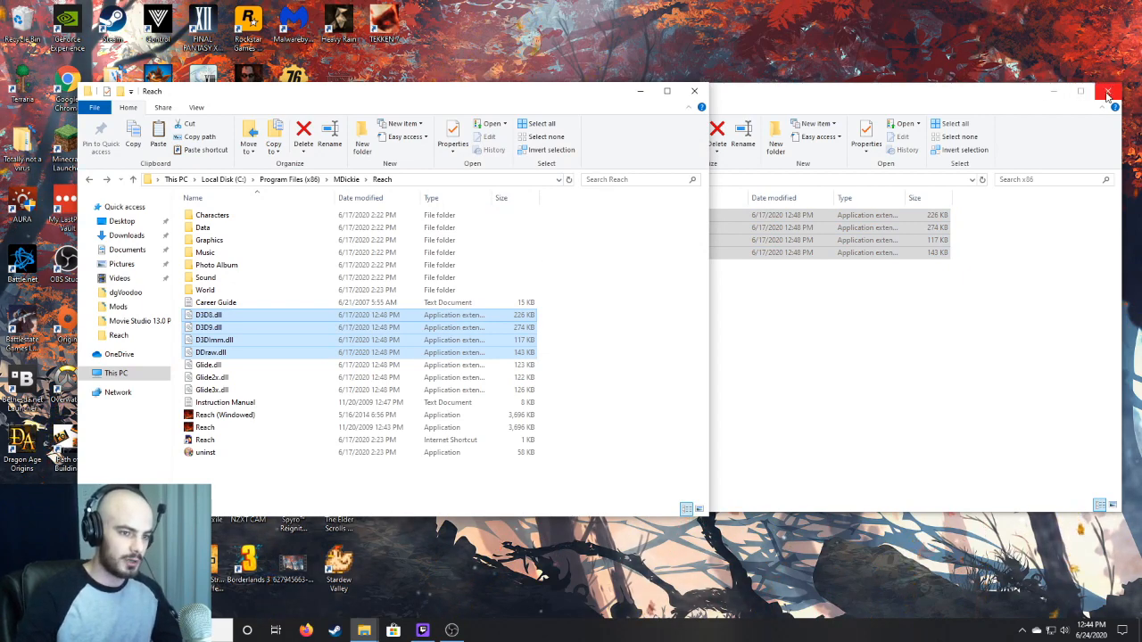
mouse_move(1042, 93)
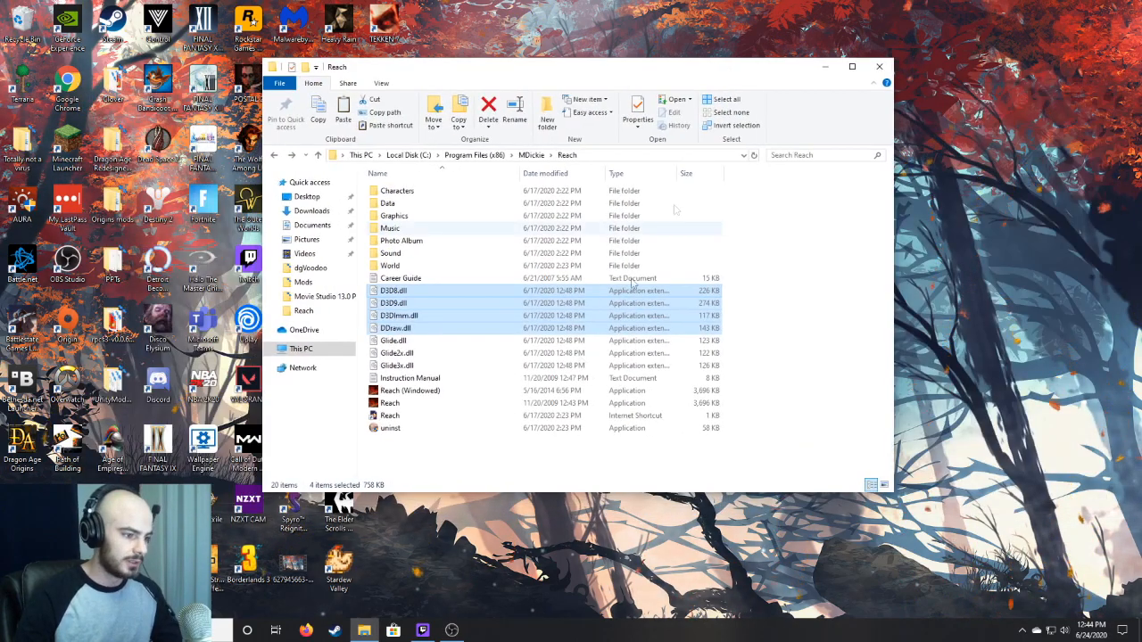
click(464, 463)
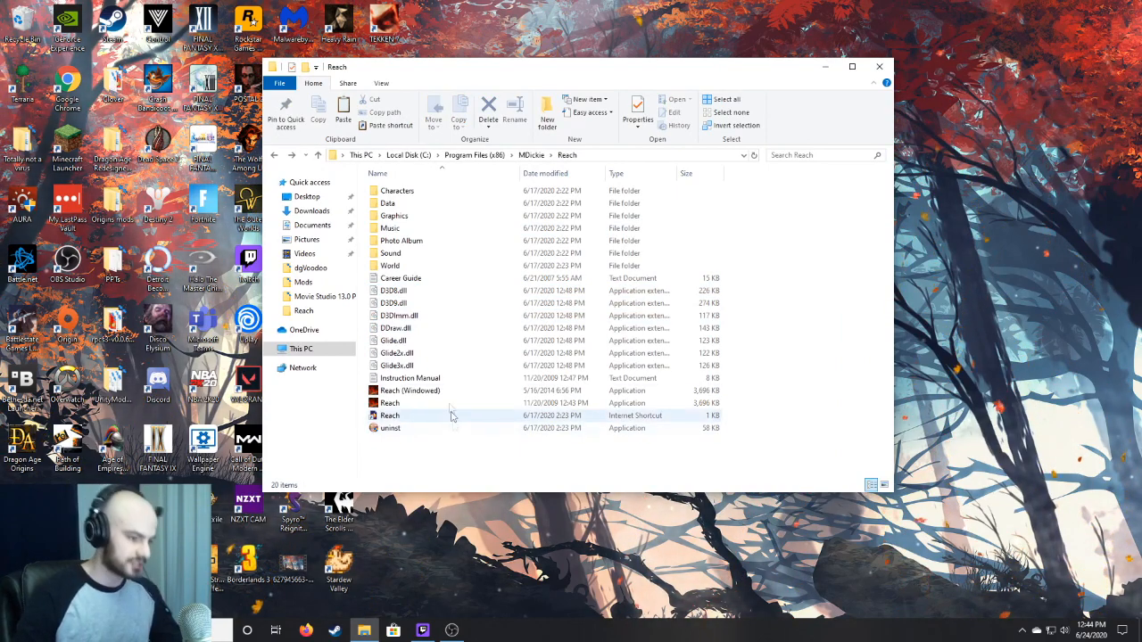
mouse_move(437, 403)
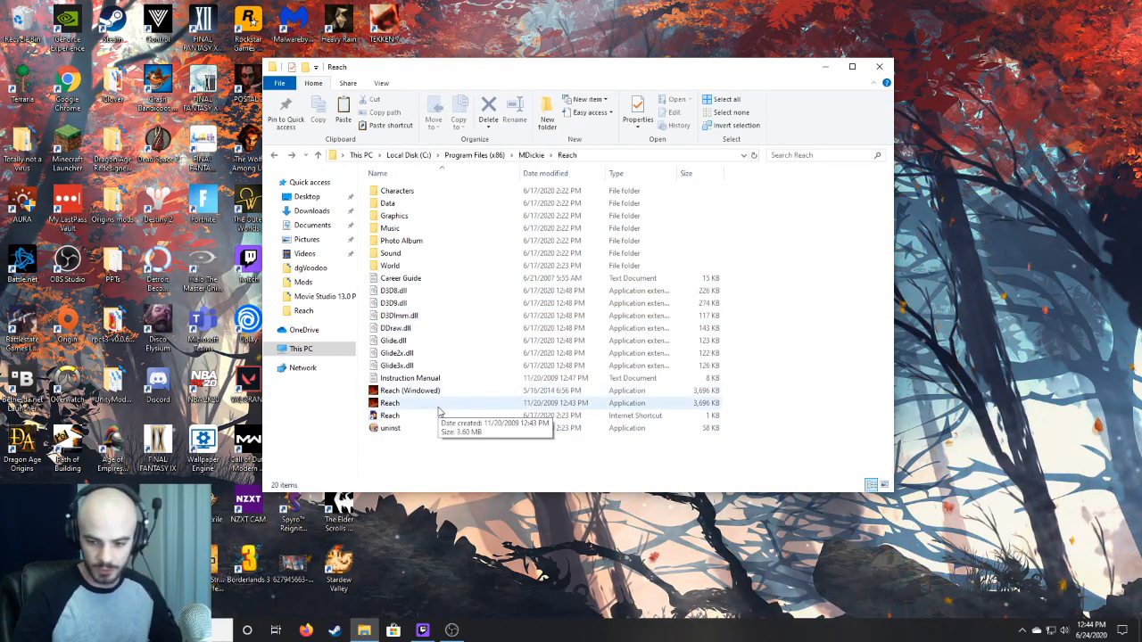
Step: Launch the Reach application from the game folder so its settings screen shows the dgVoodoo watermark
click(389, 404)
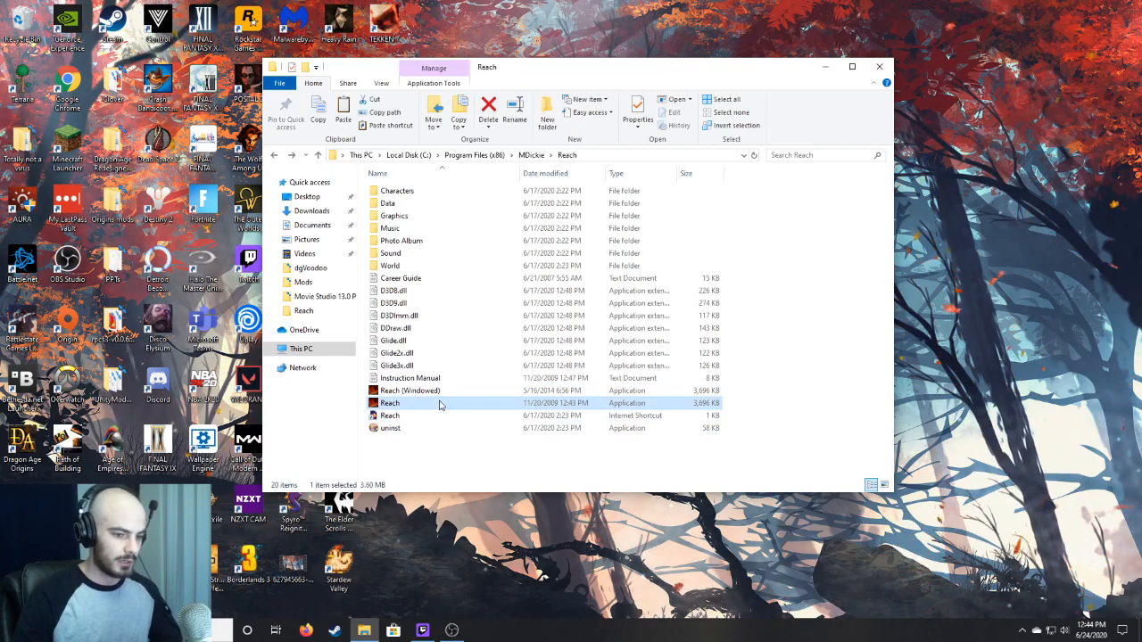
double_click(389, 404)
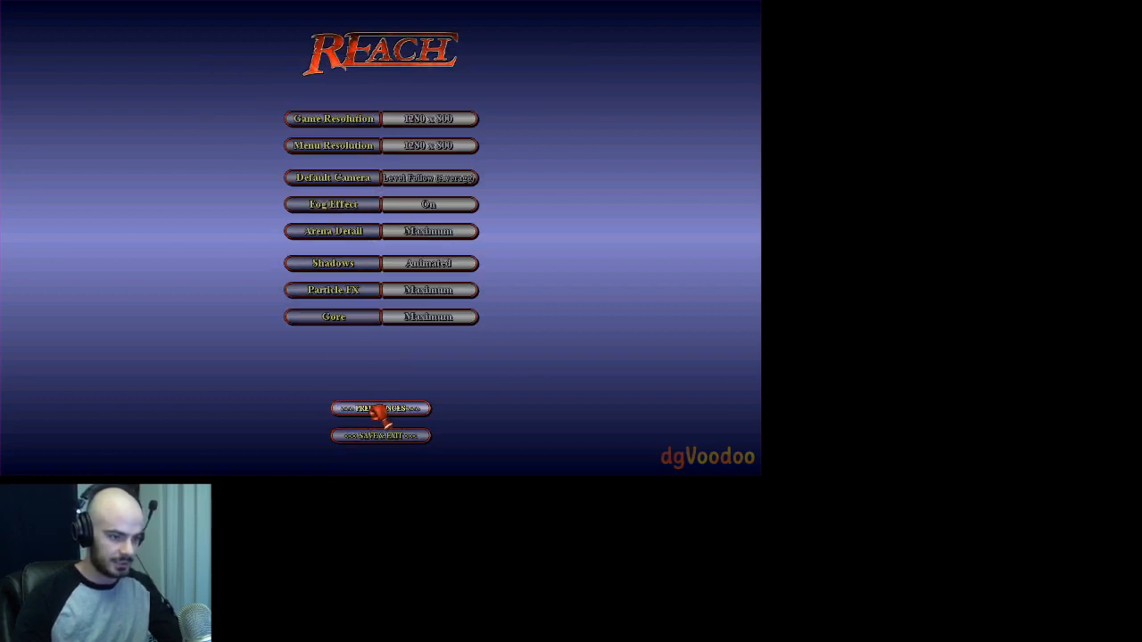
mouse_move(471, 467)
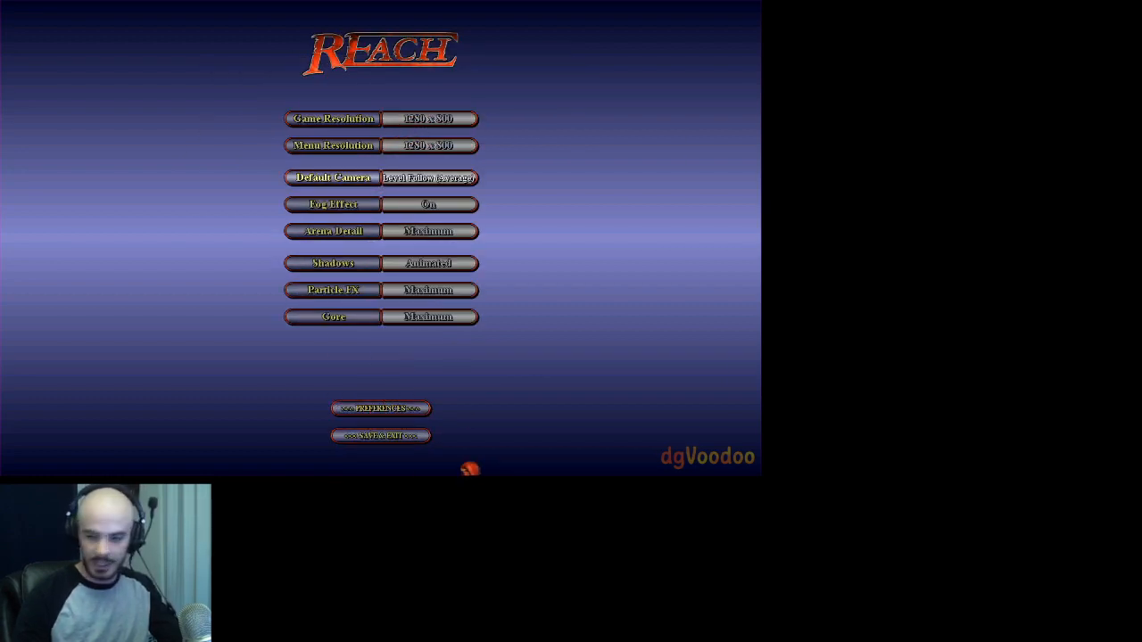